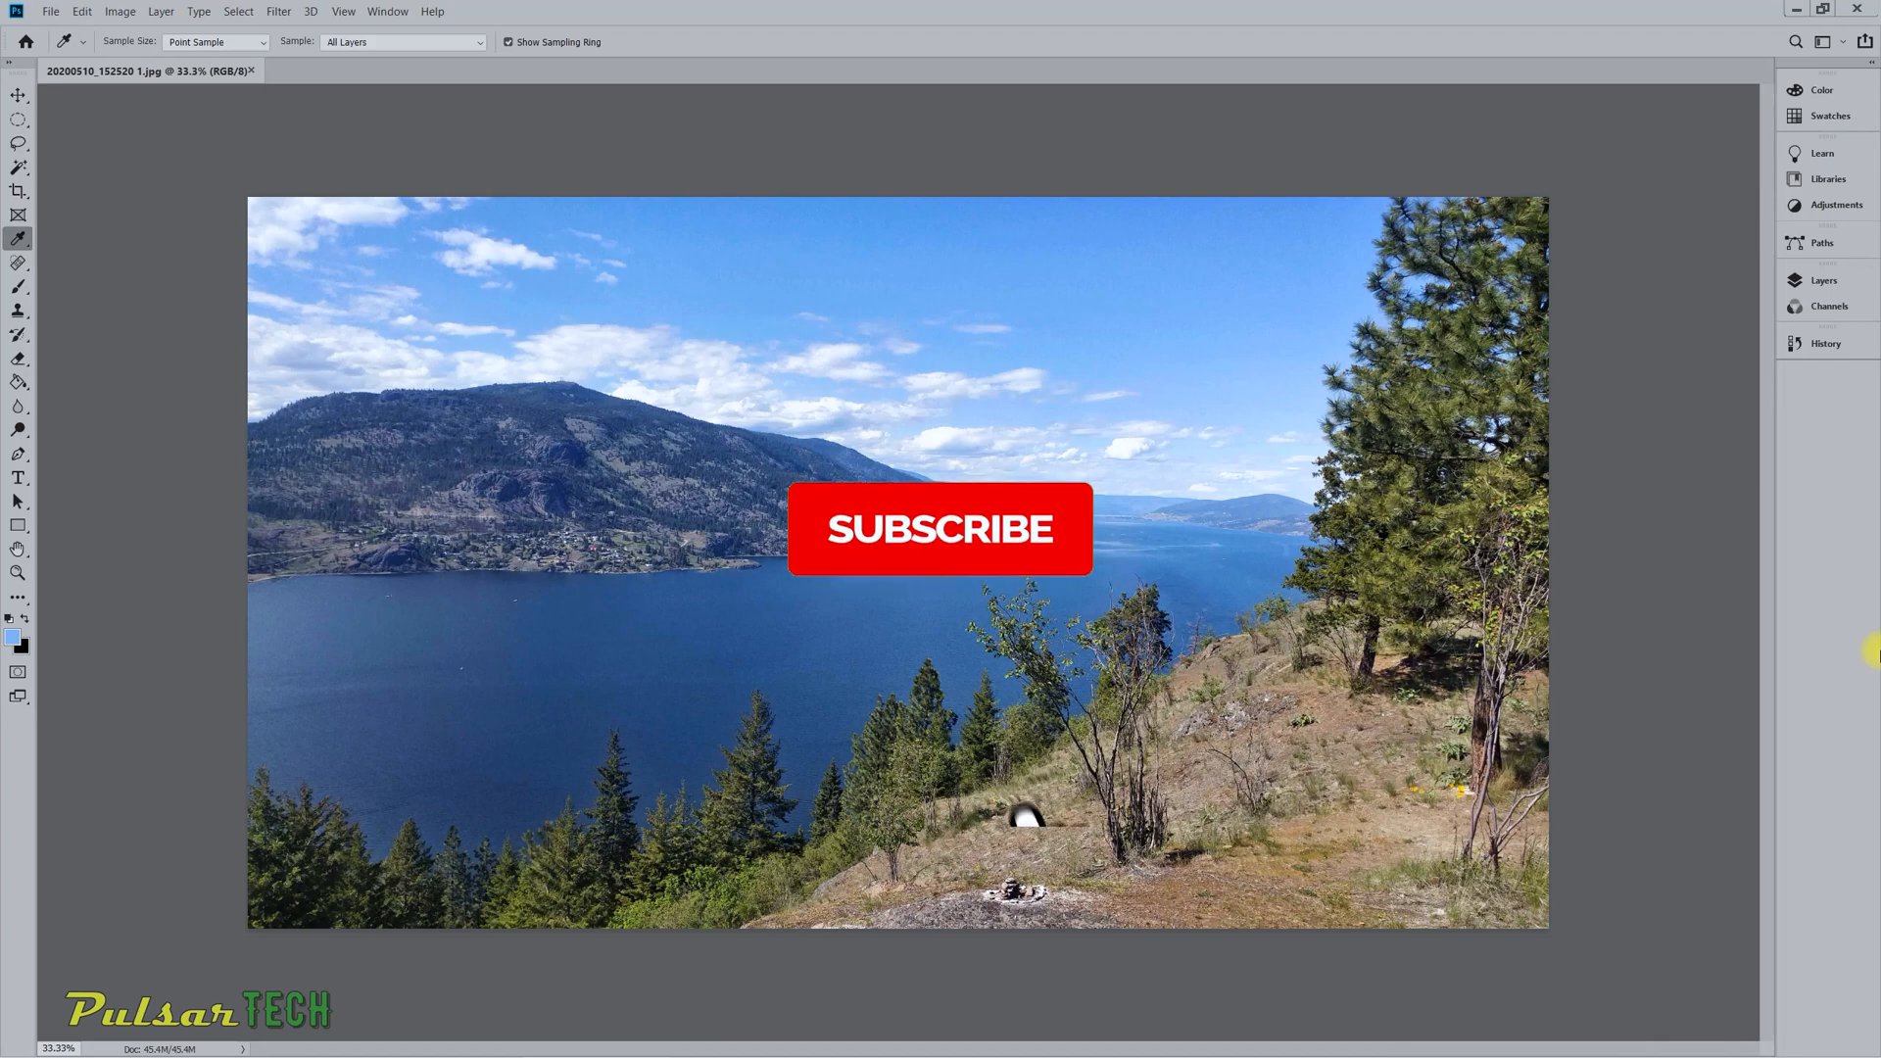
- Open the Interface page of Preferences to reach the colour theme and screen mode settings
click(940, 528)
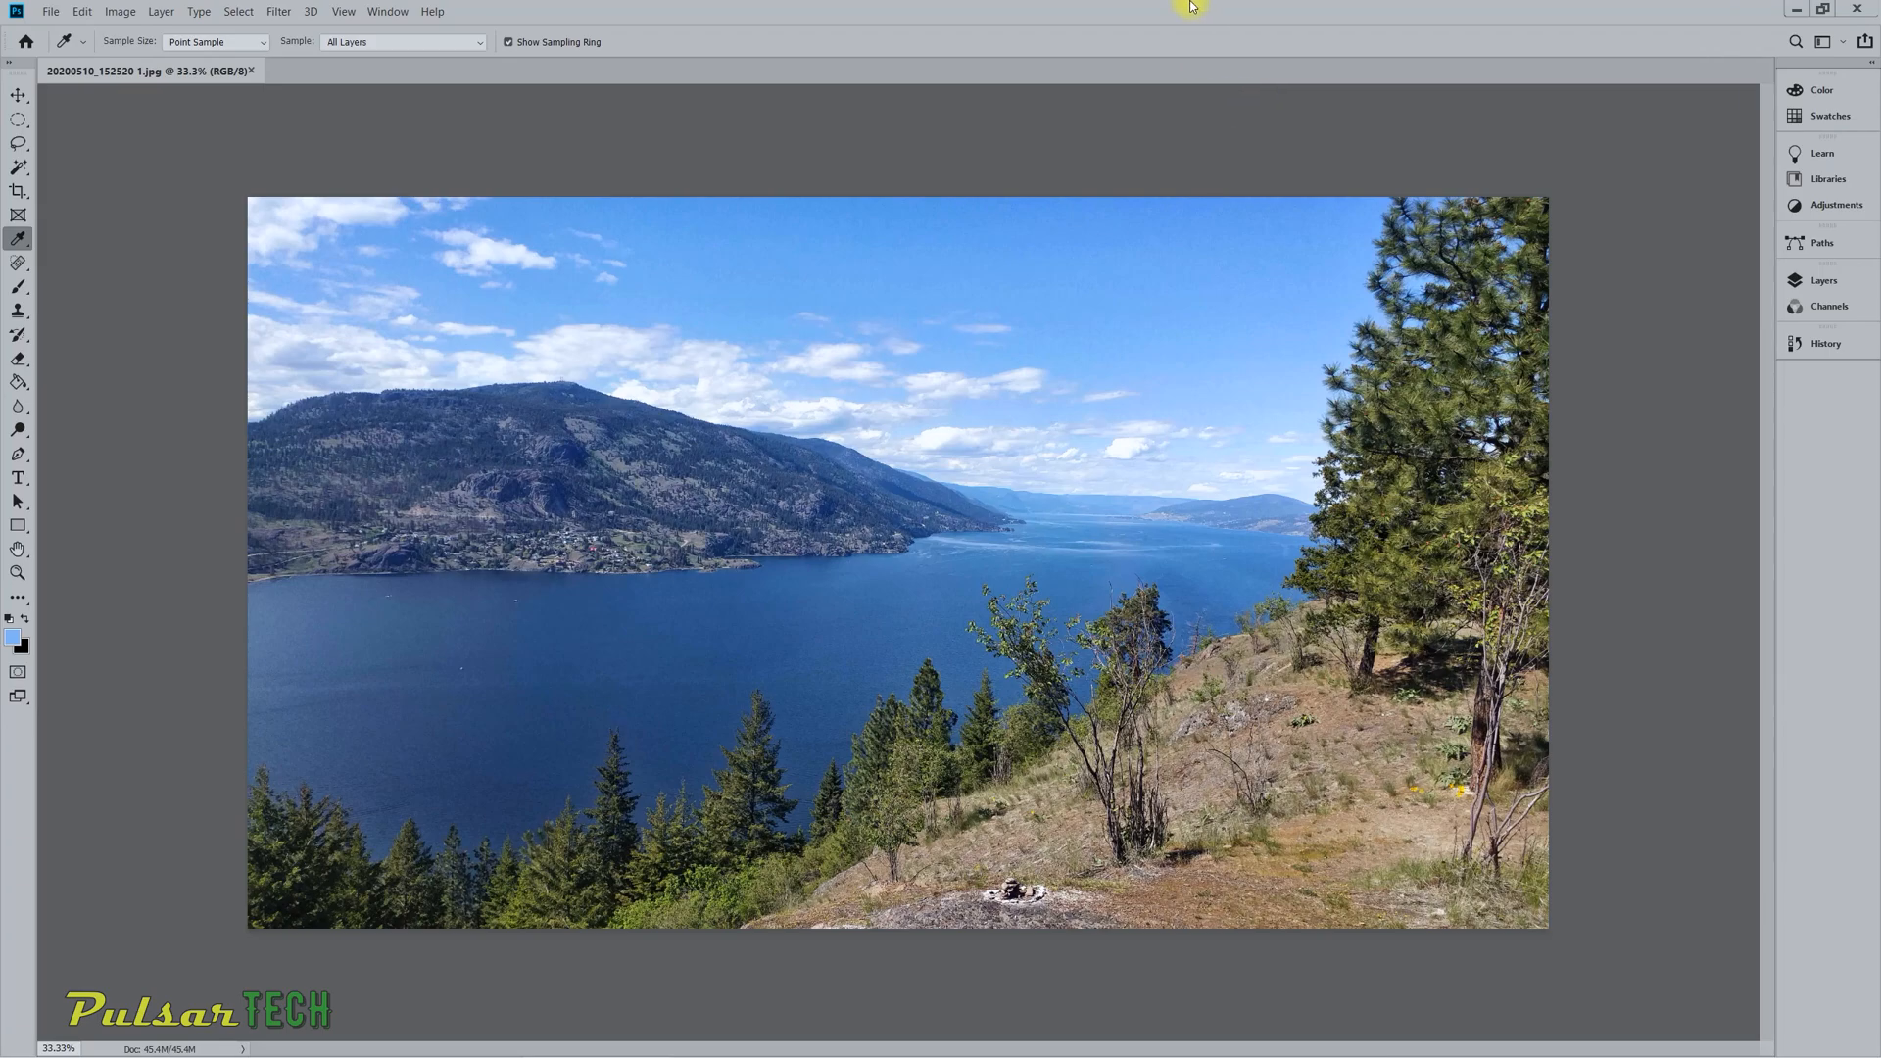
mouse_move(106, 17)
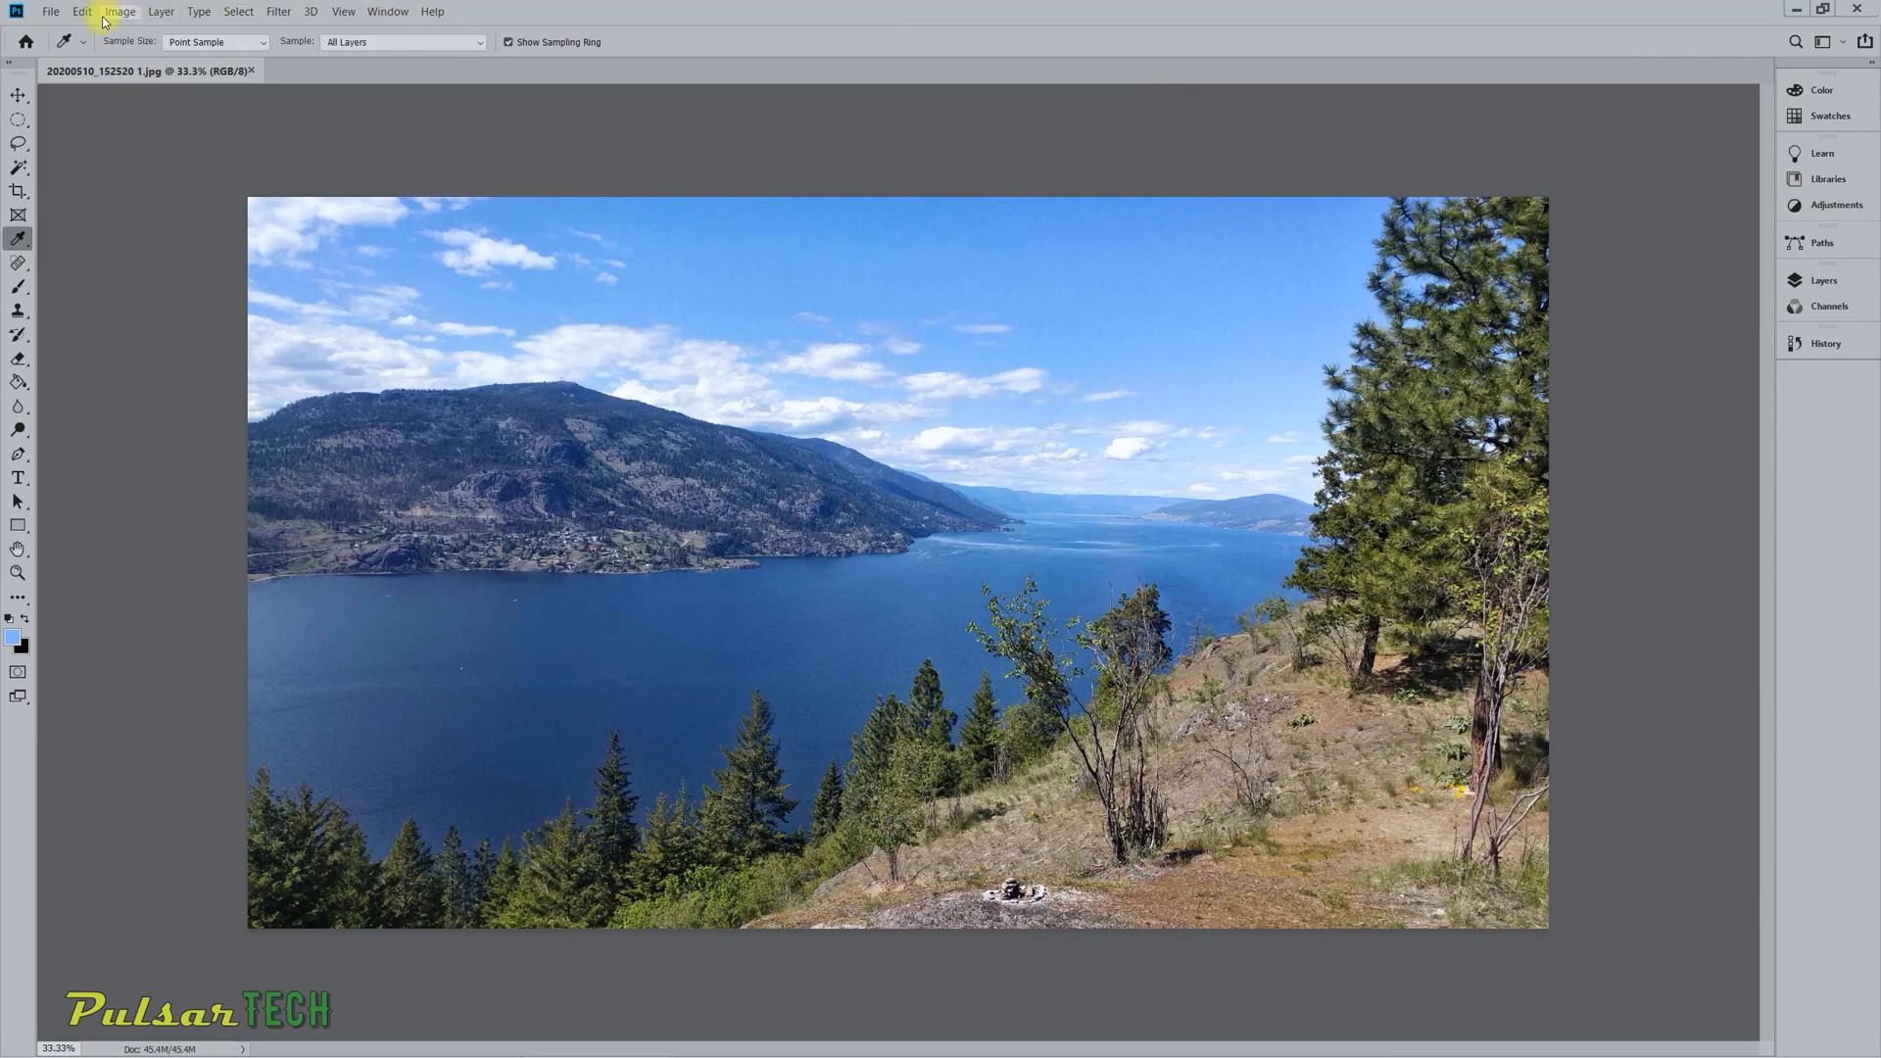
click(80, 10)
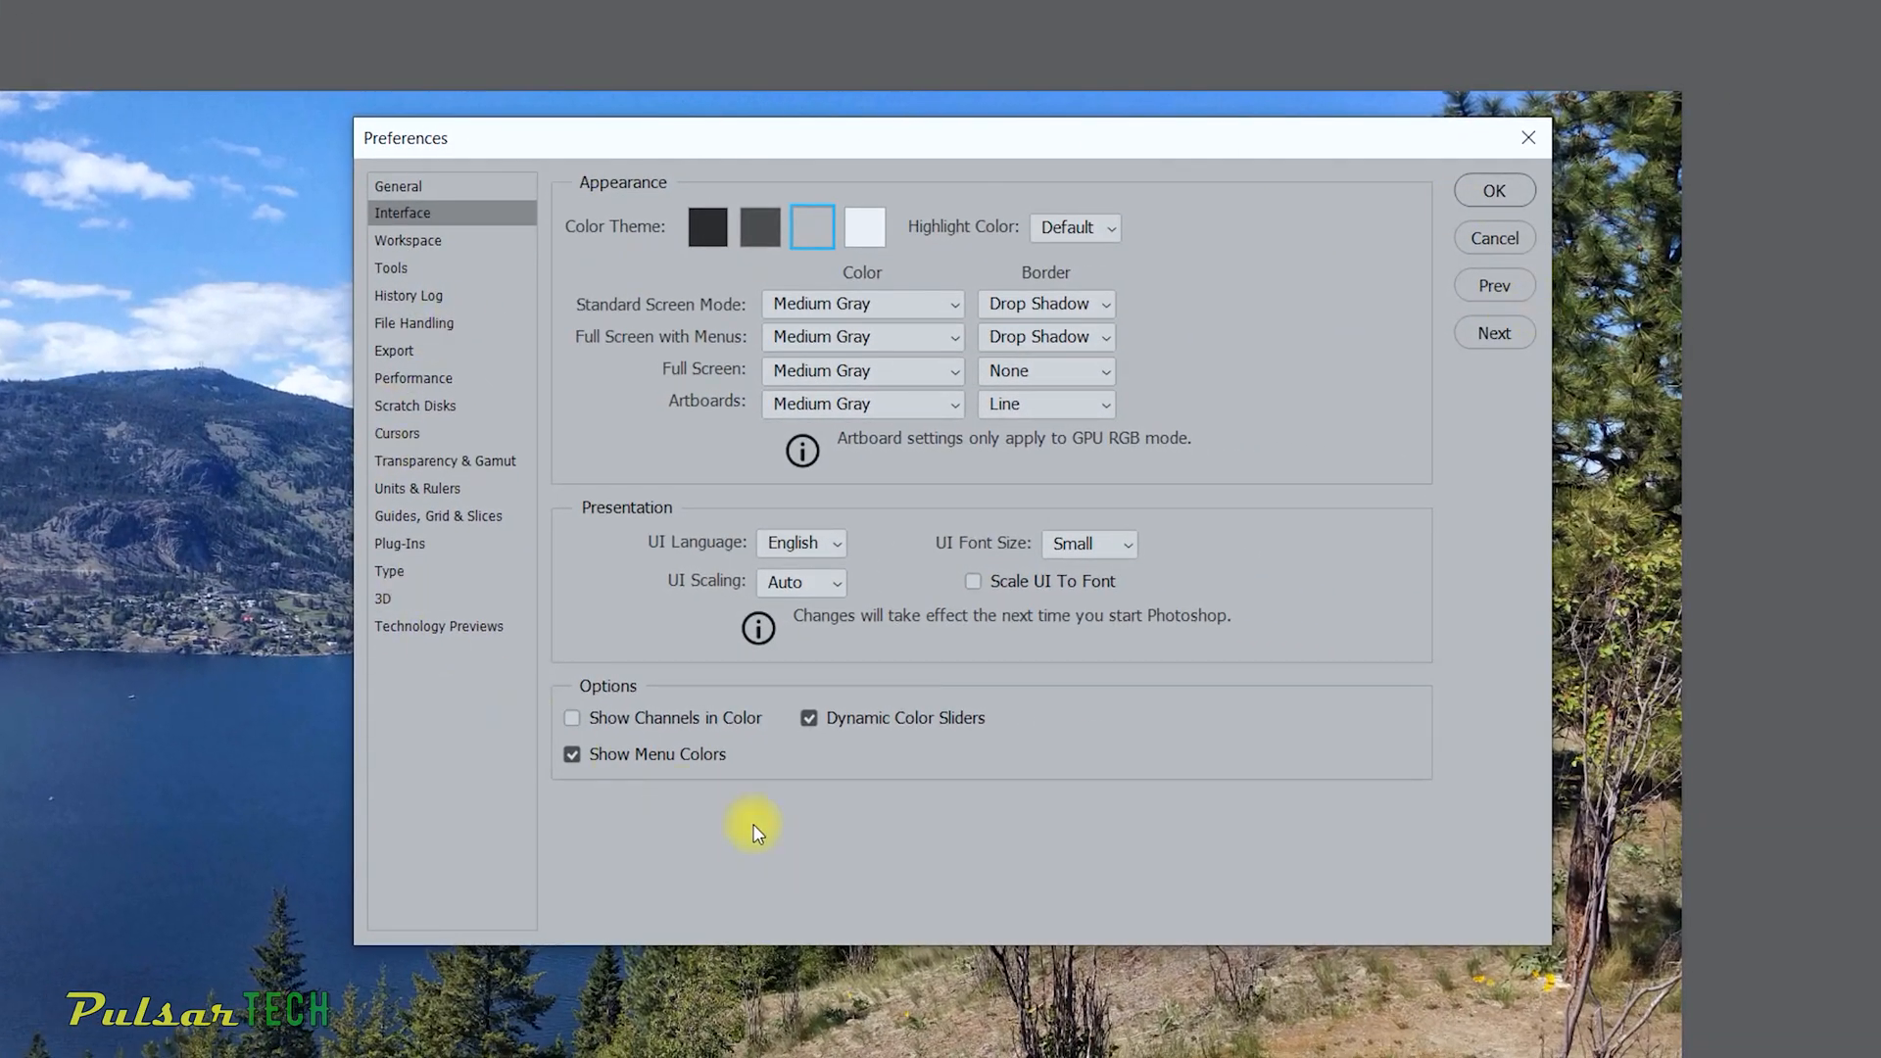
mouse_move(570, 262)
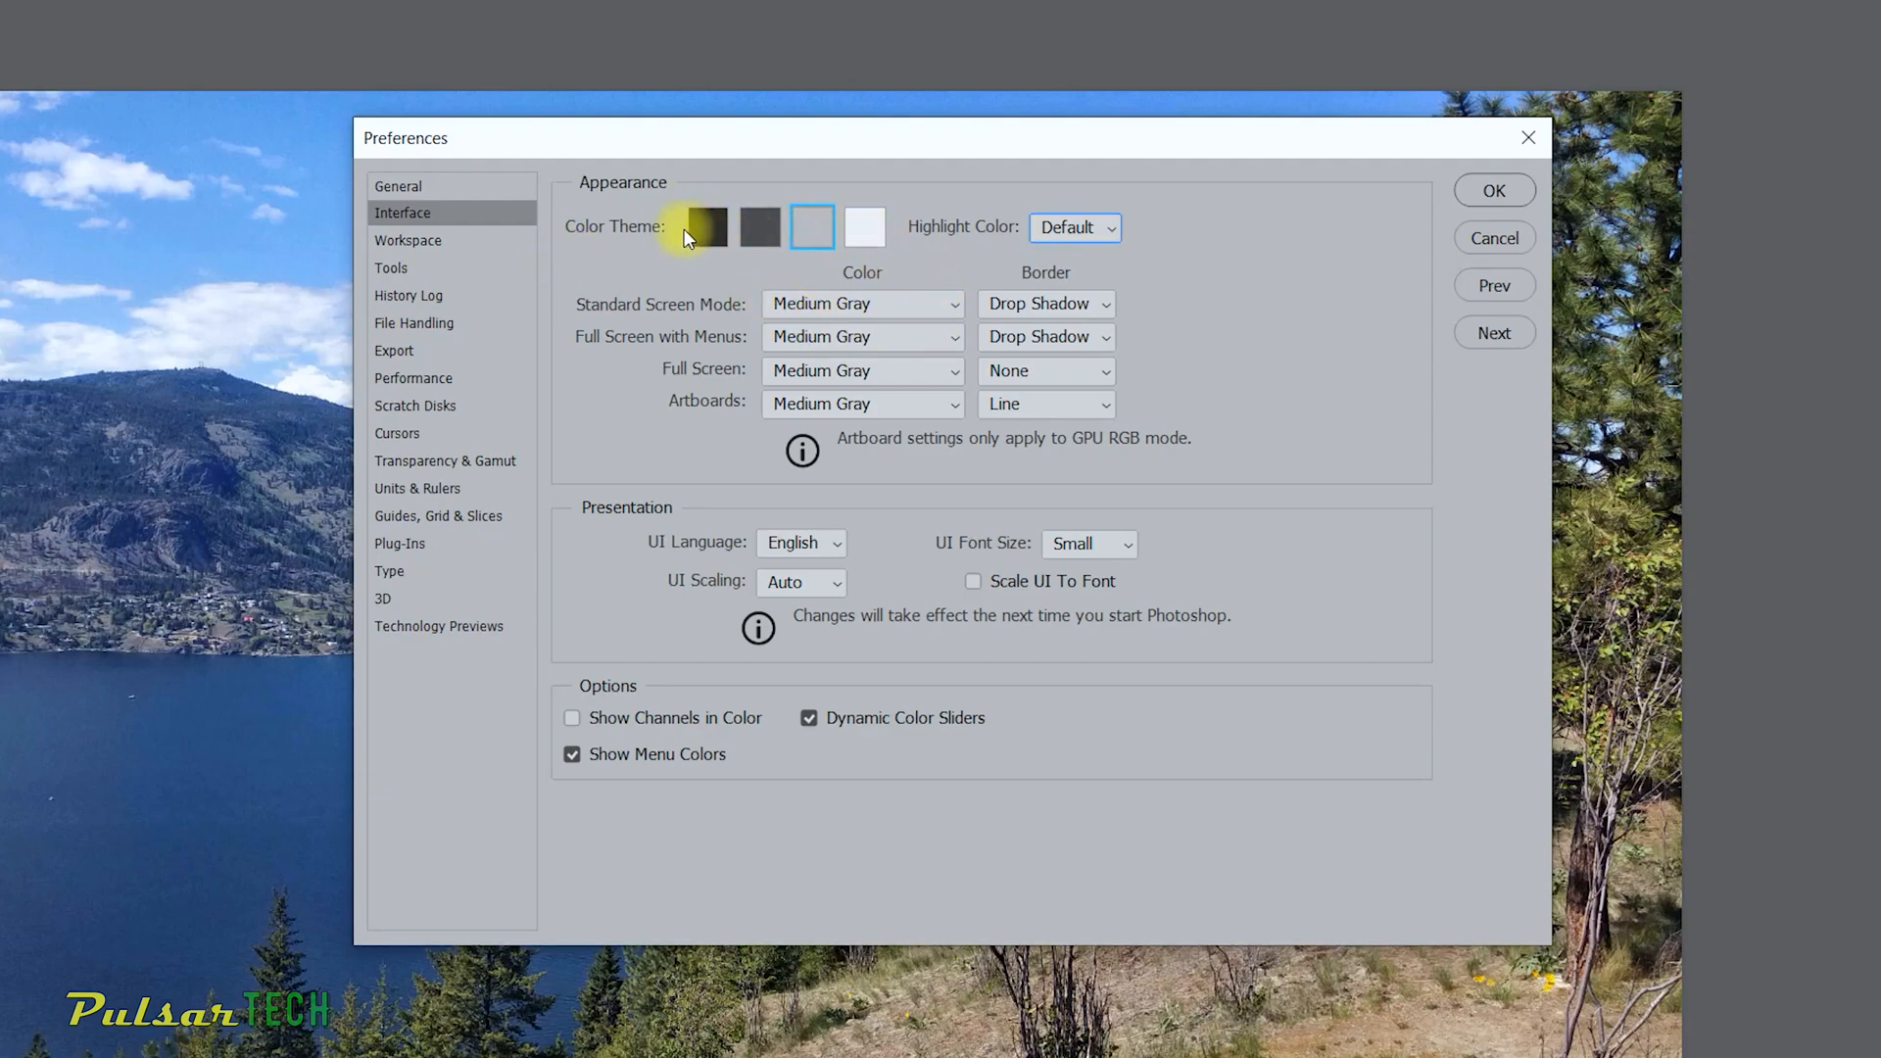
click(707, 226)
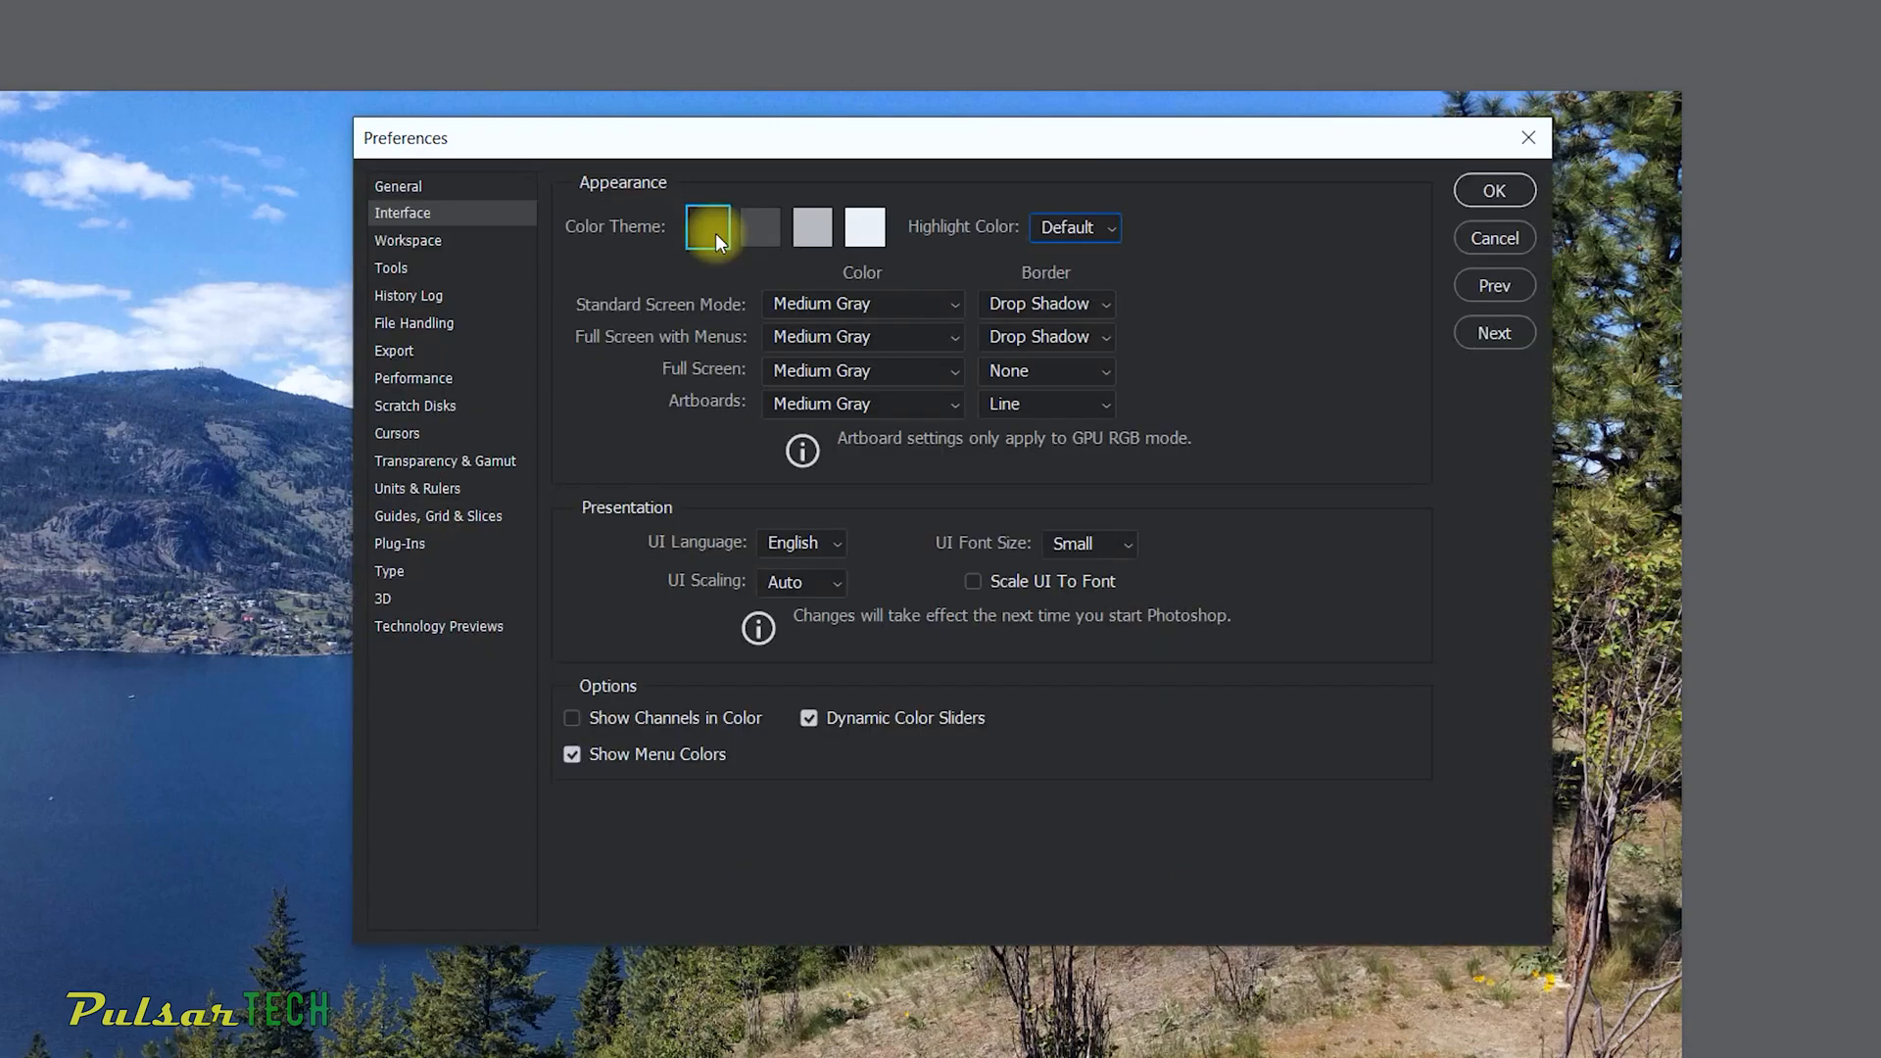
click(759, 226)
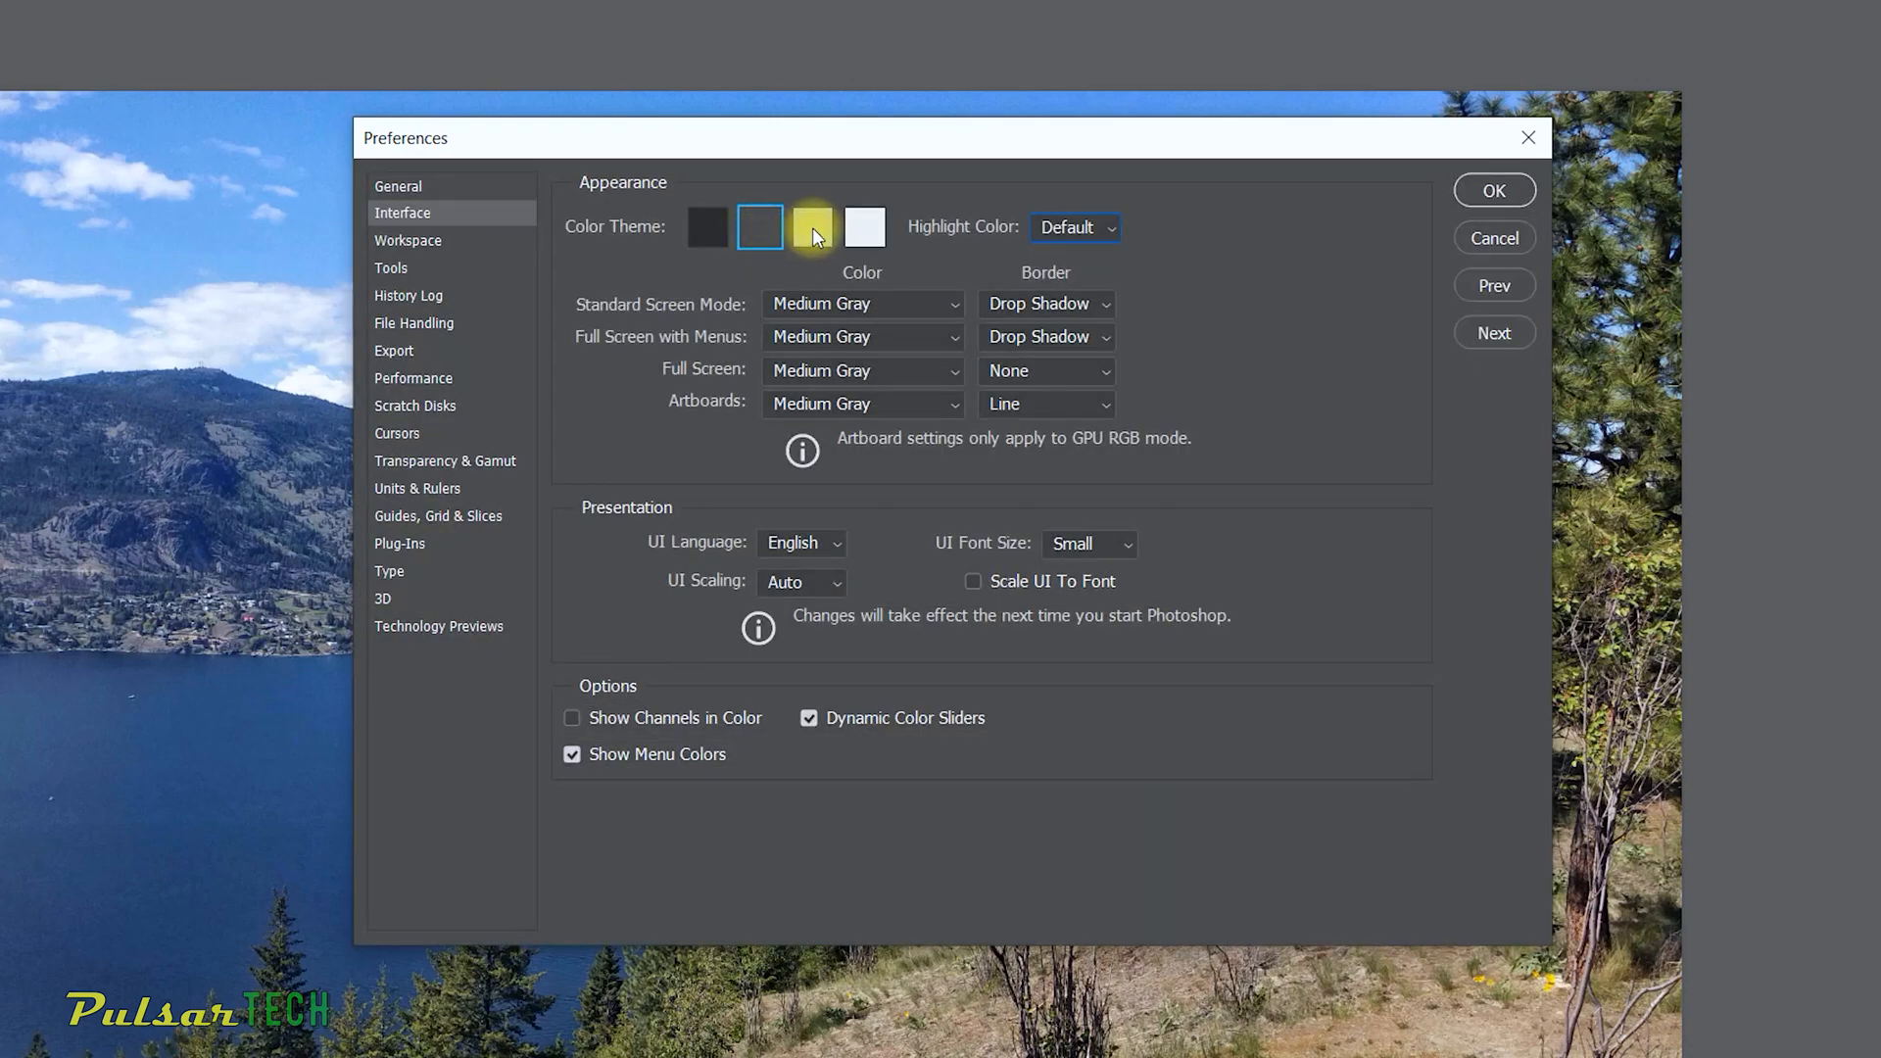
click(864, 227)
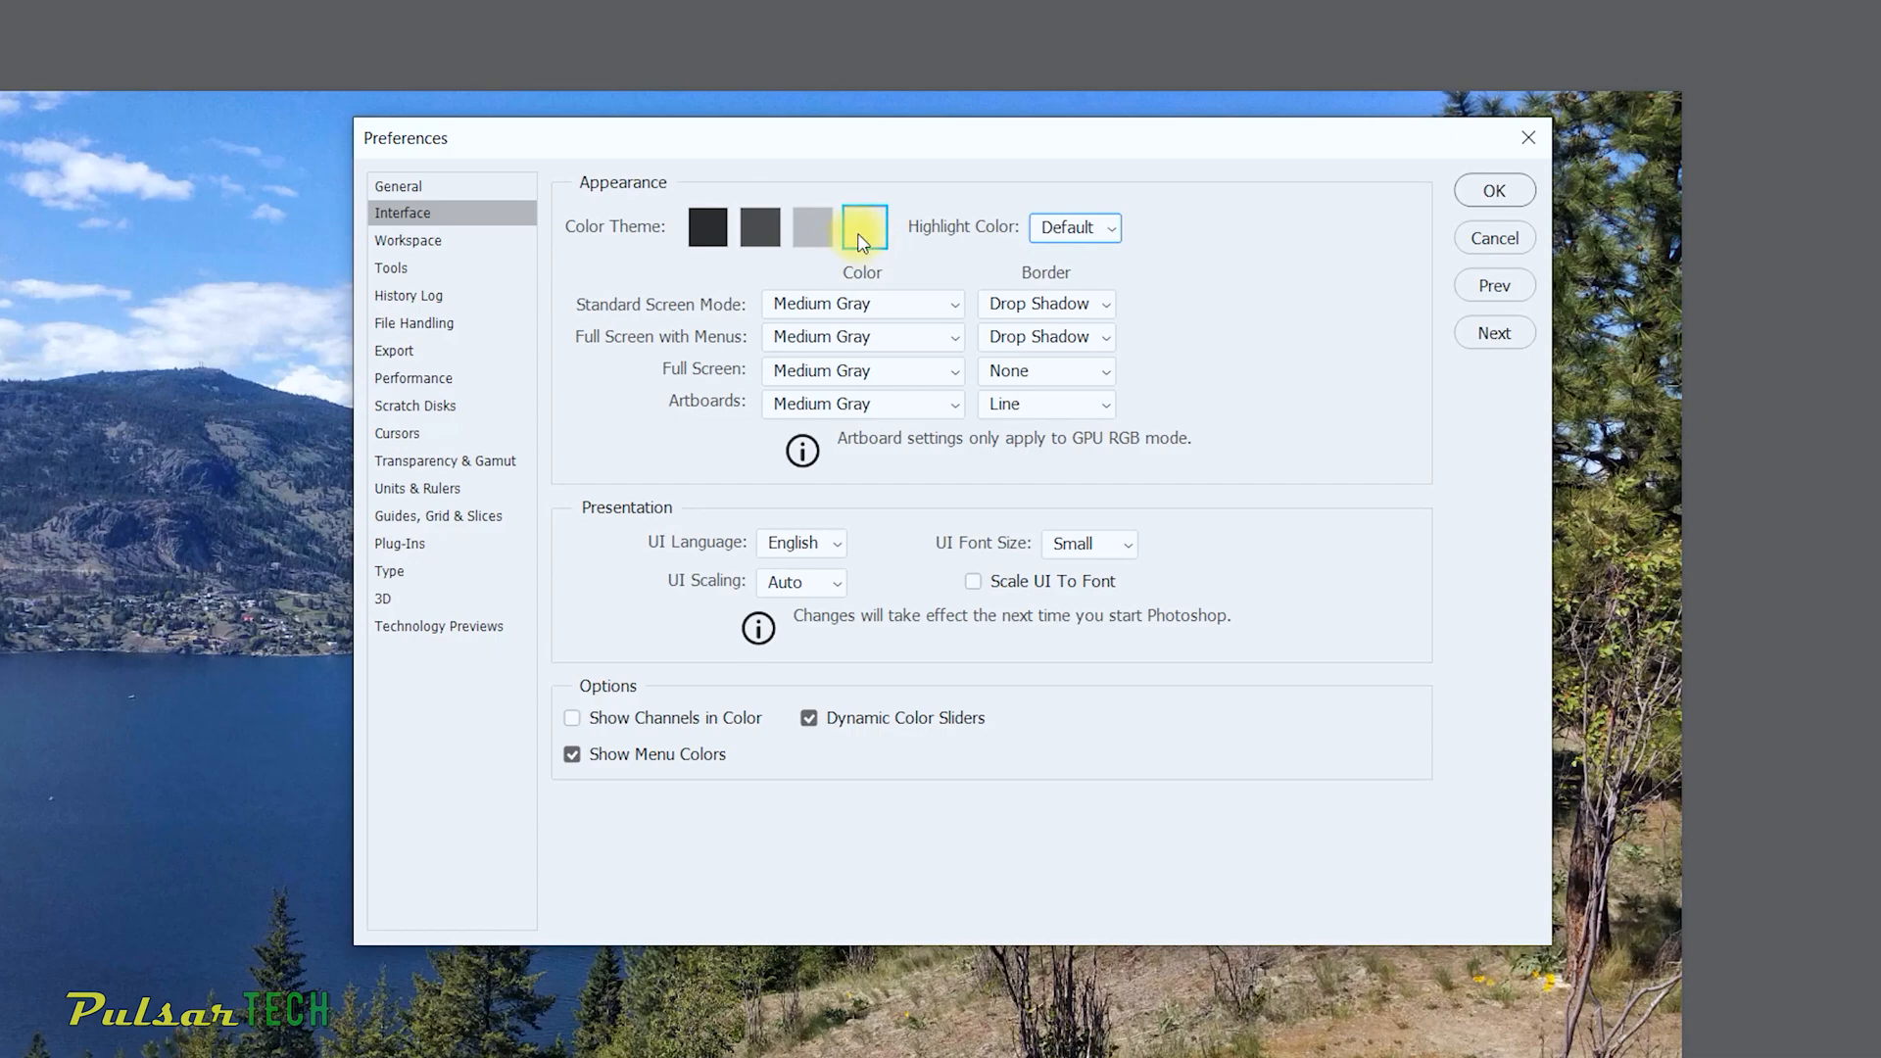
click(811, 227)
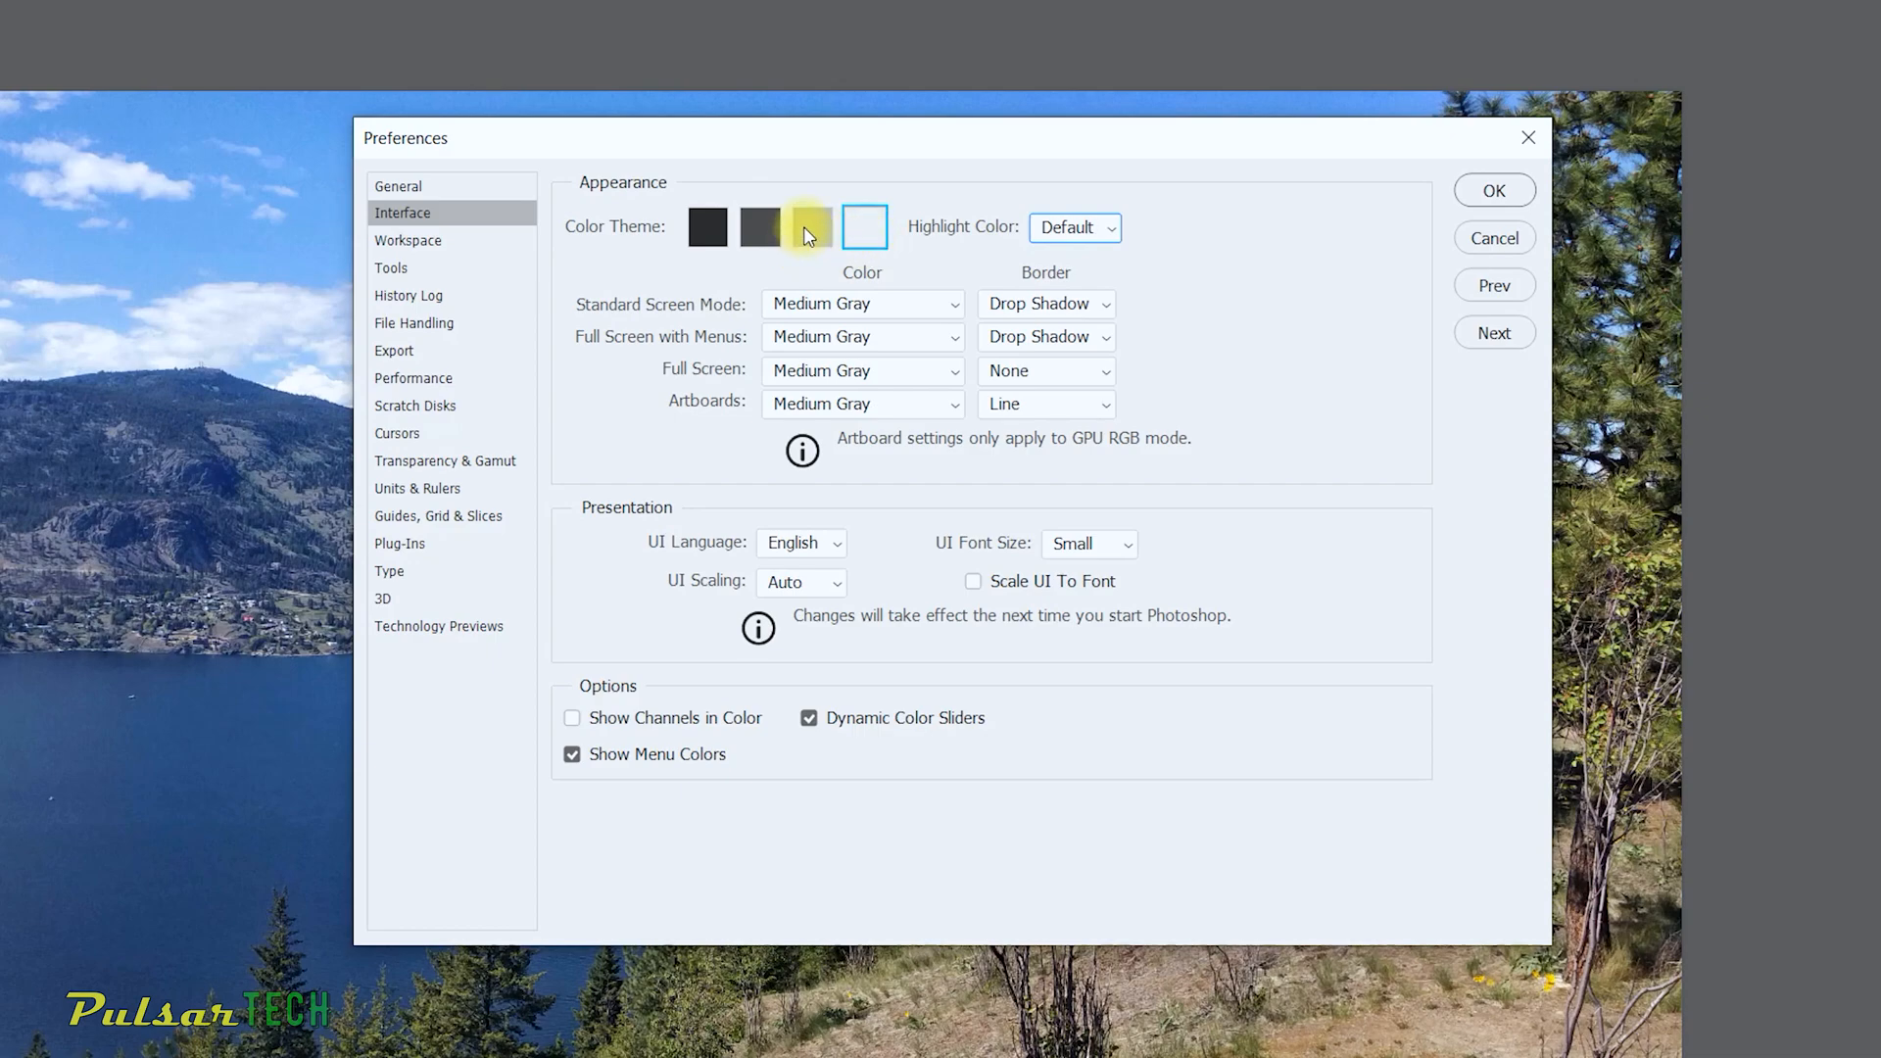
click(811, 227)
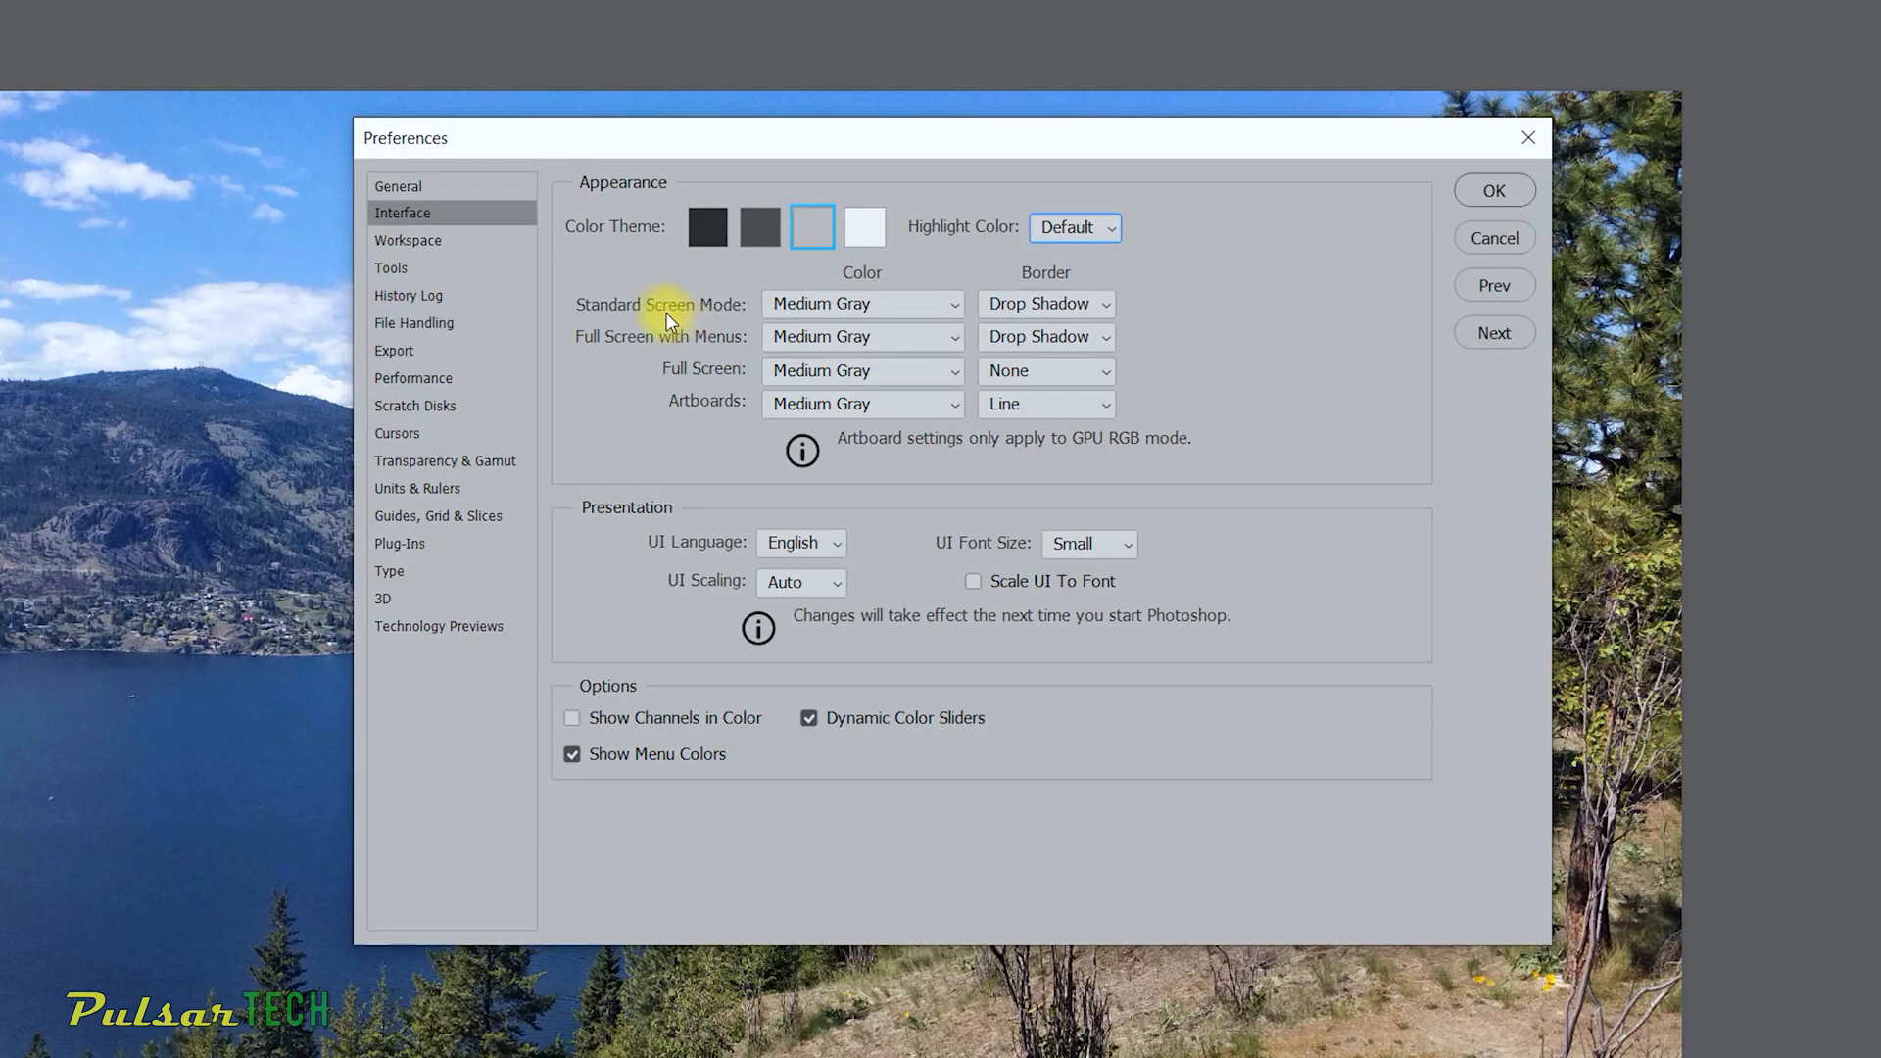
mouse_move(573, 279)
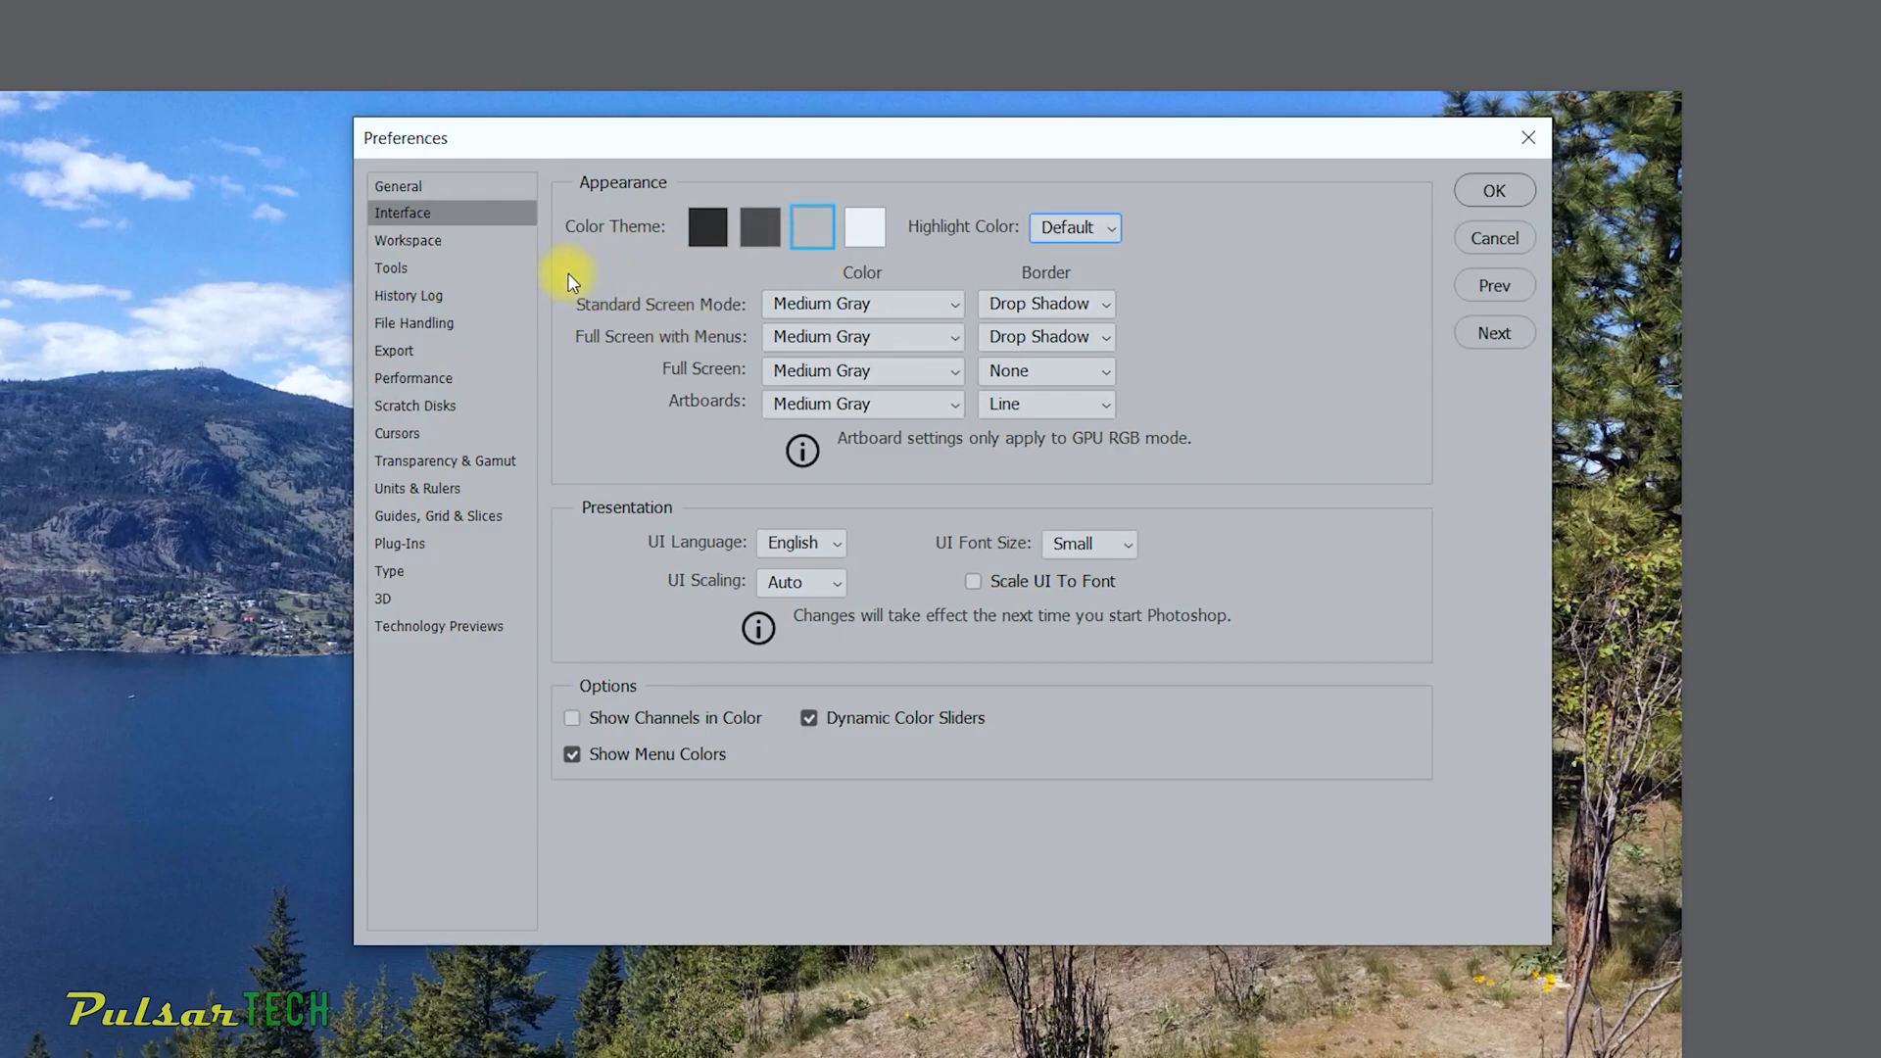
mouse_move(586, 277)
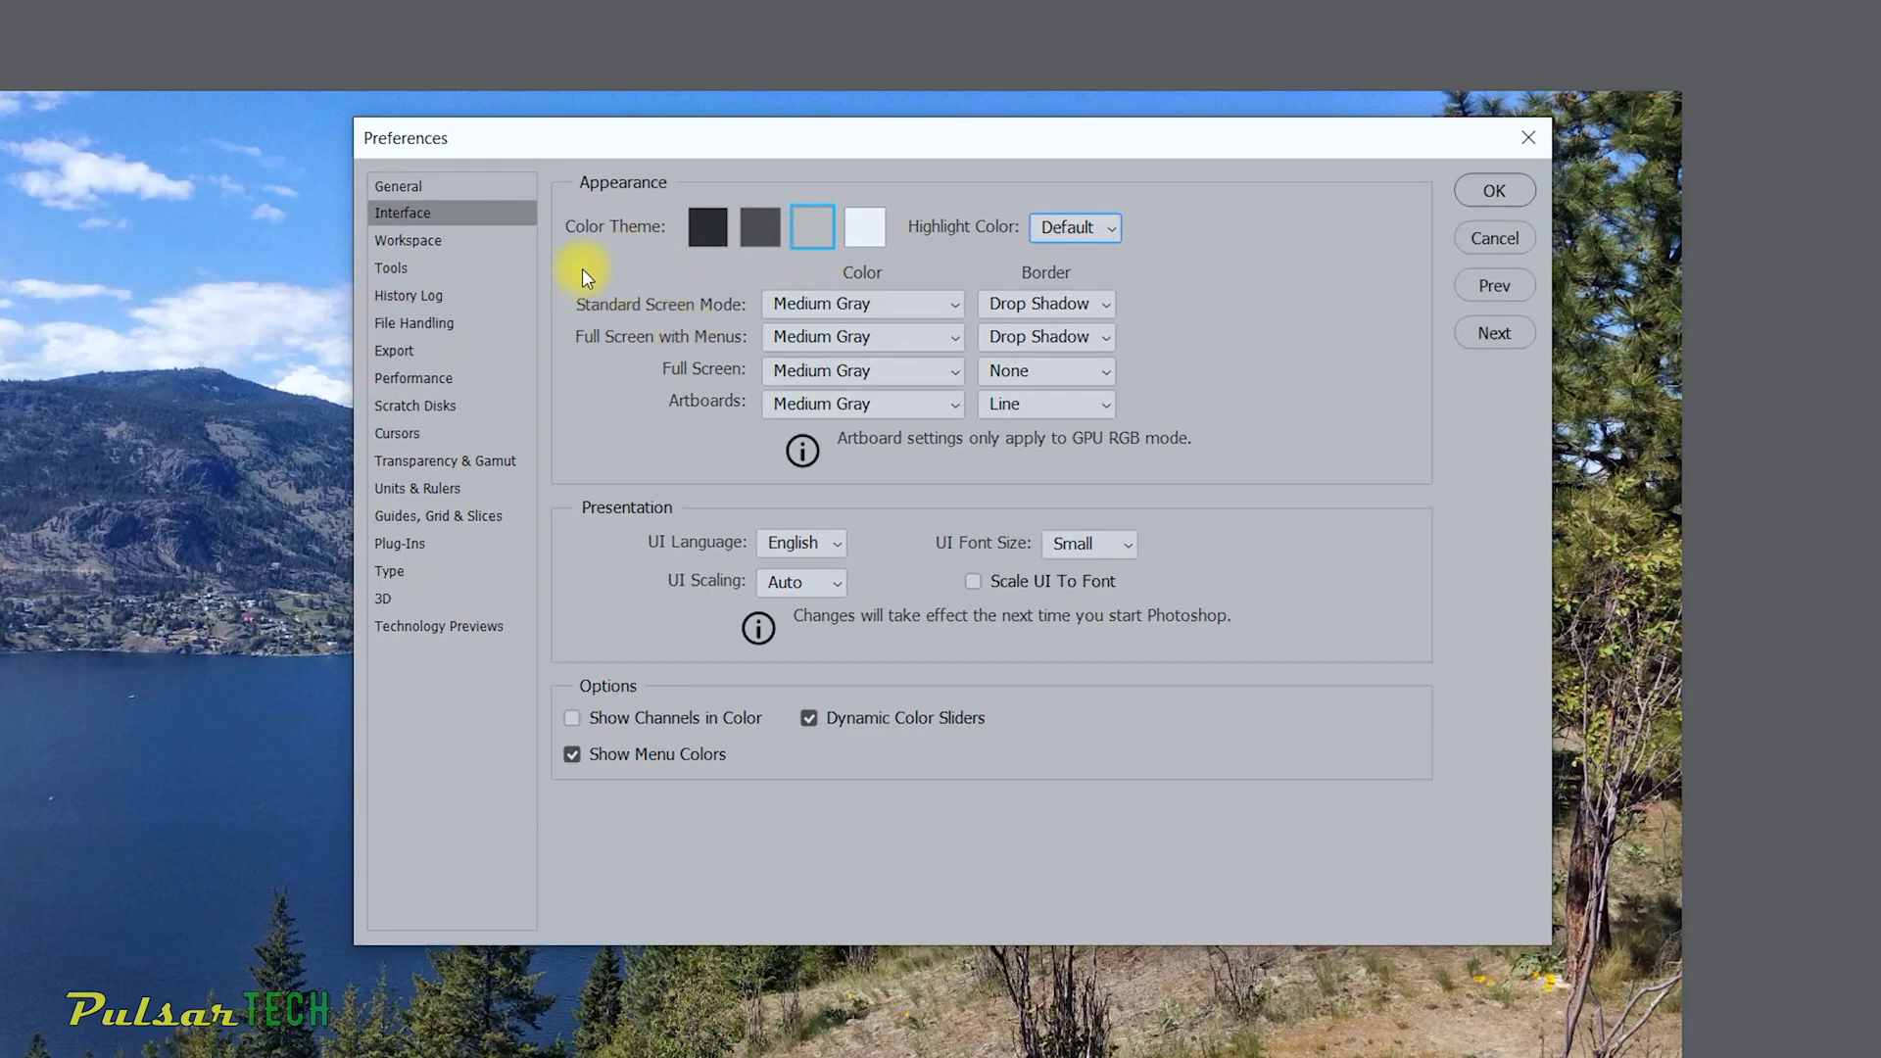
click(860, 303)
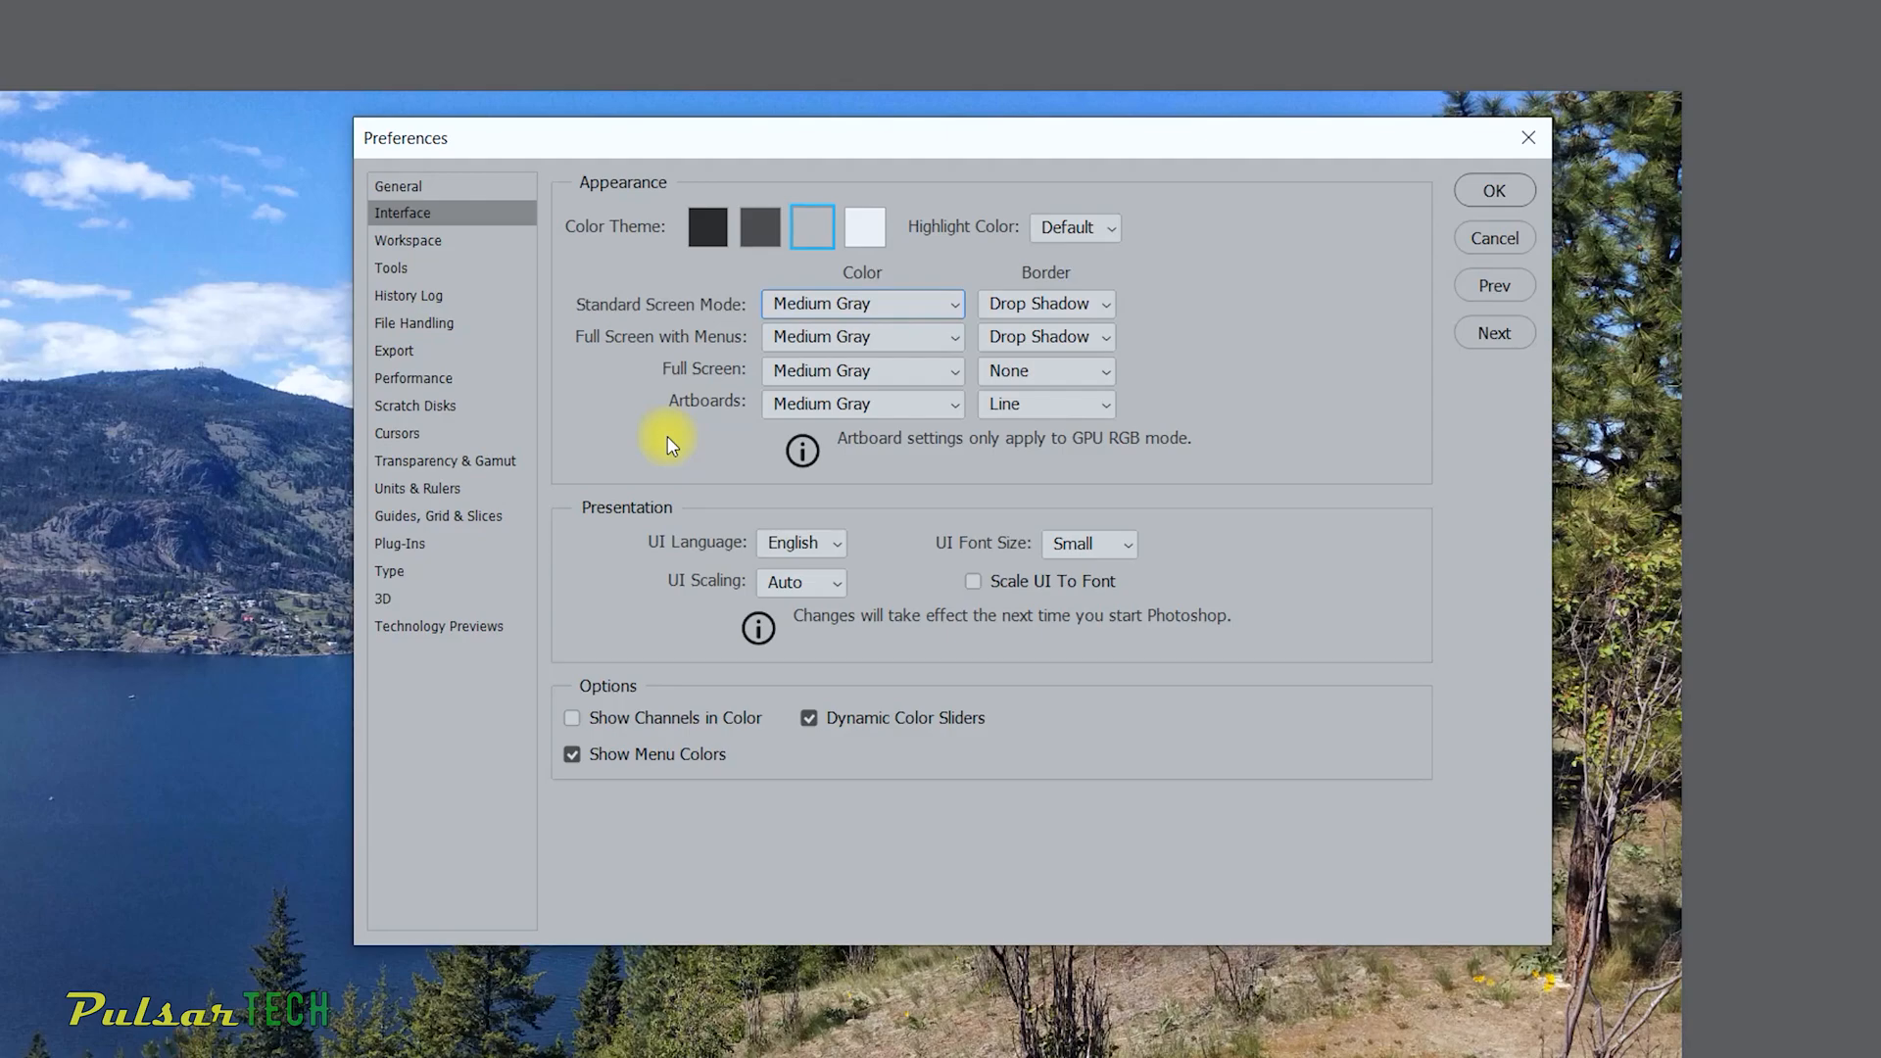
mouse_move(1508, 228)
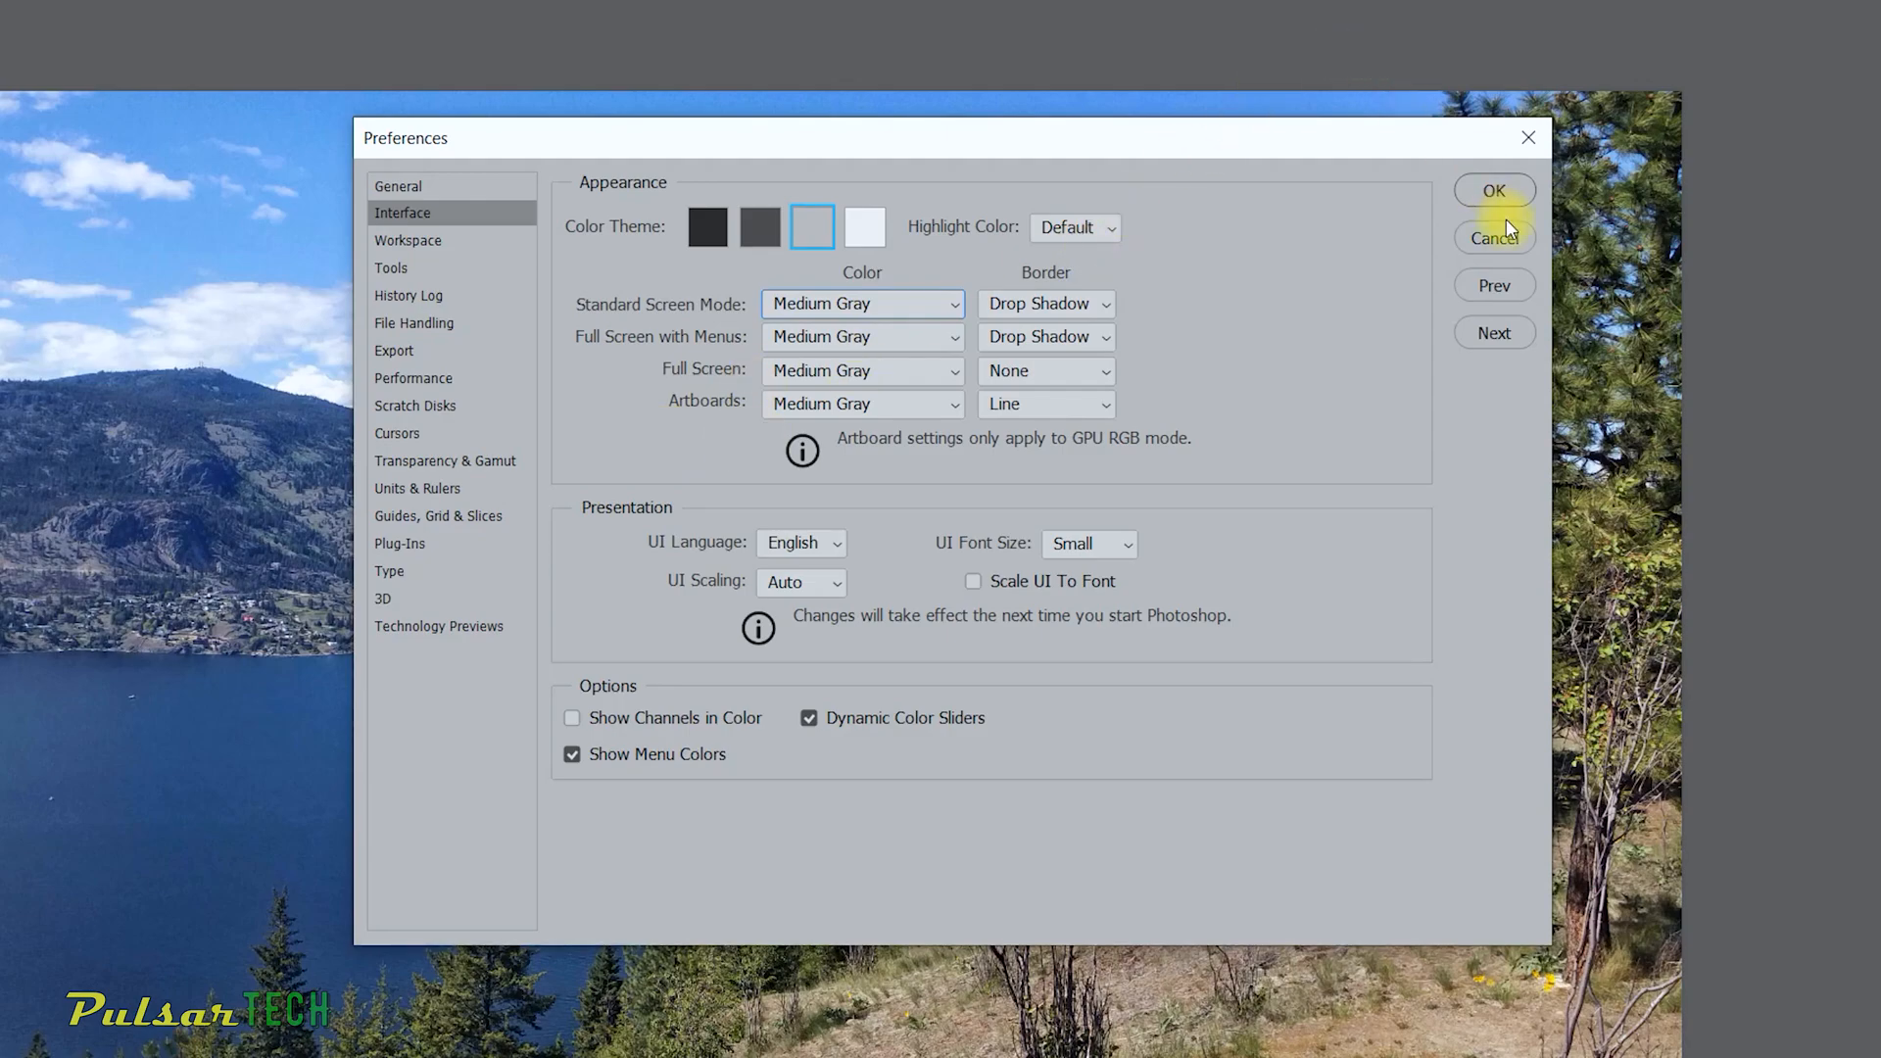